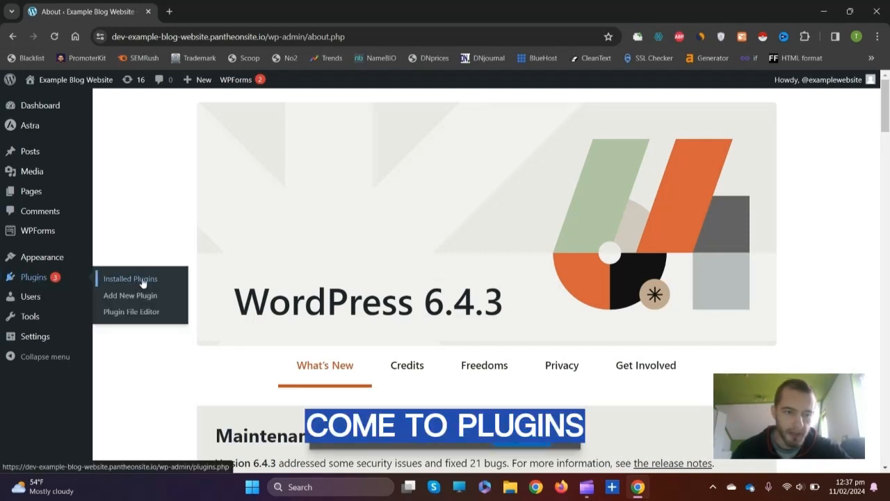
Step: Install and activate Elementor, then activate Elementor Header & Footer Builder
left_click(130, 295)
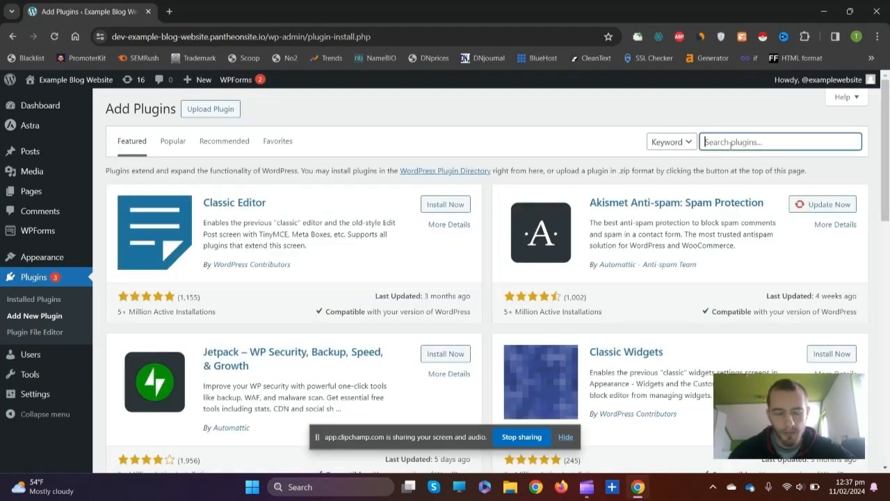
type("elementor")
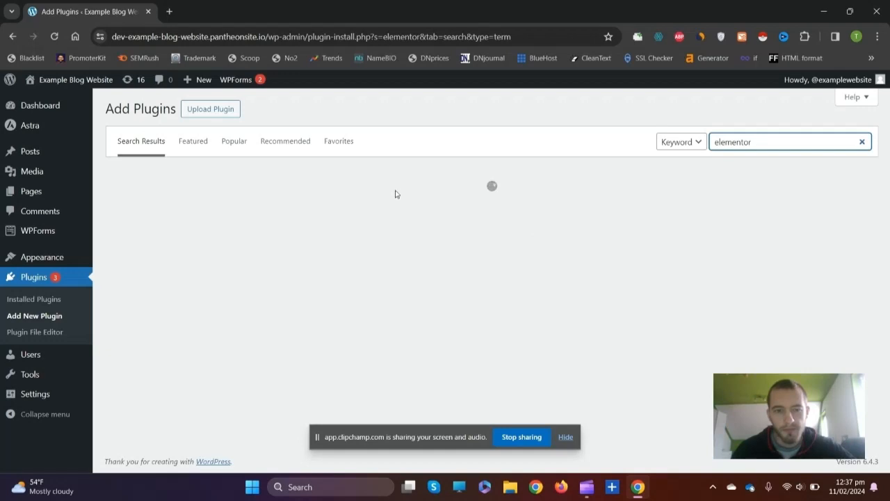
left_click(439, 208)
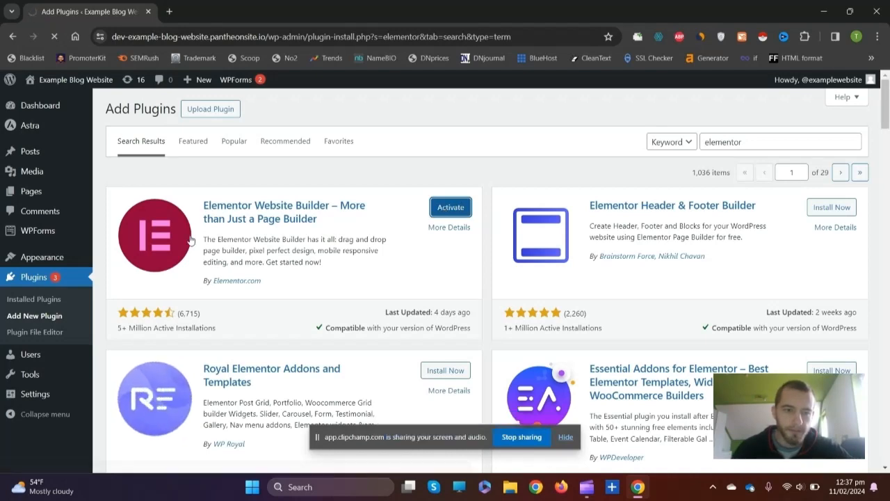
left_click(450, 207)
type(" header")
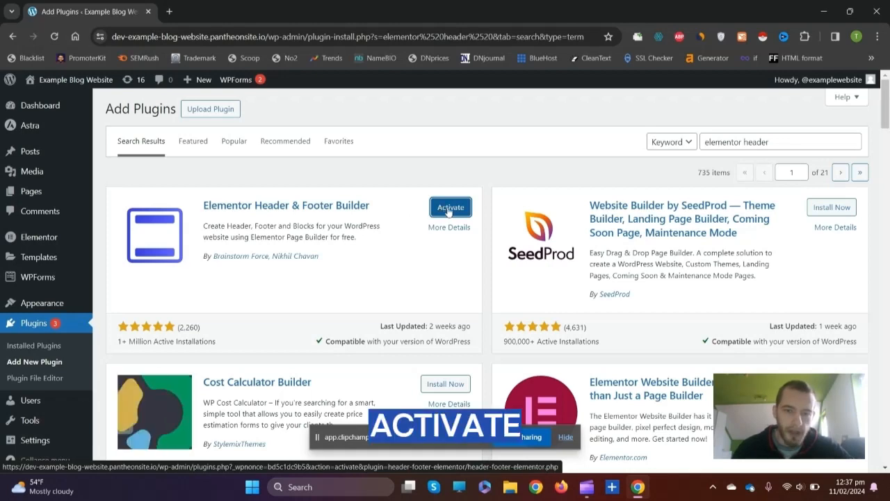
left_click(450, 207)
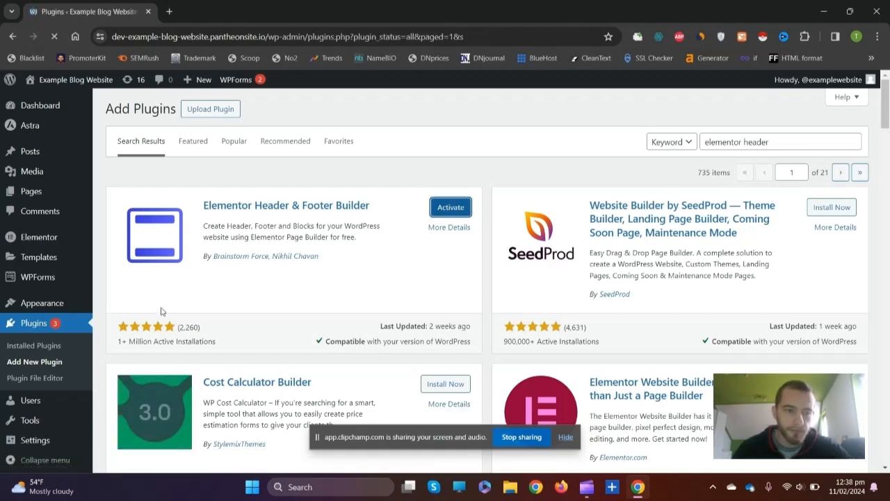
left_click(450, 206)
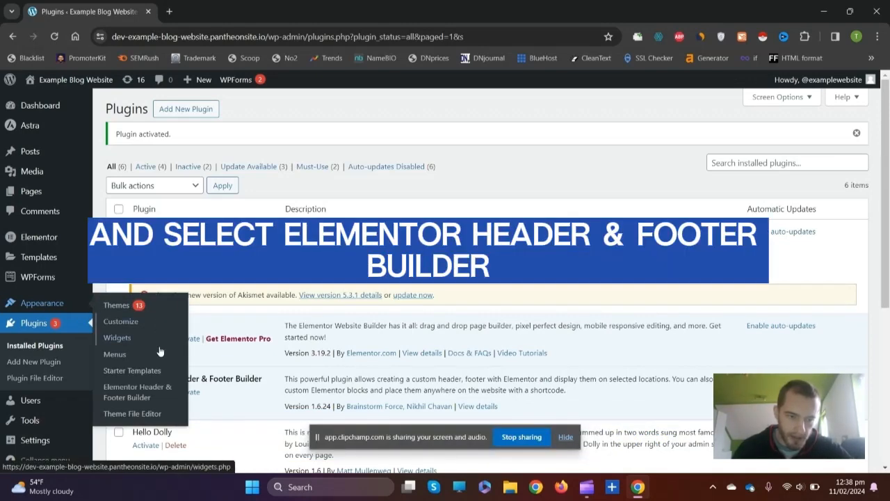
Step: Add a header/footer template titled 'Custom Footer Design' and edit it with Elementor
left_click(137, 391)
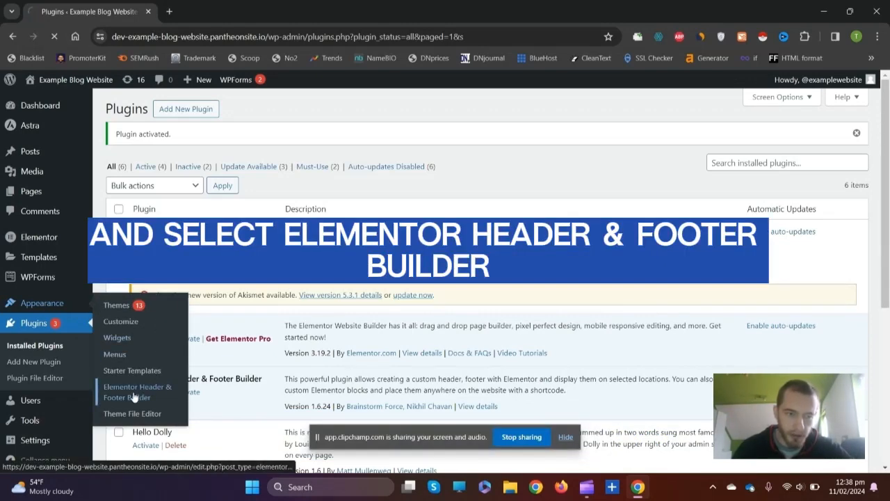
left_click(137, 392)
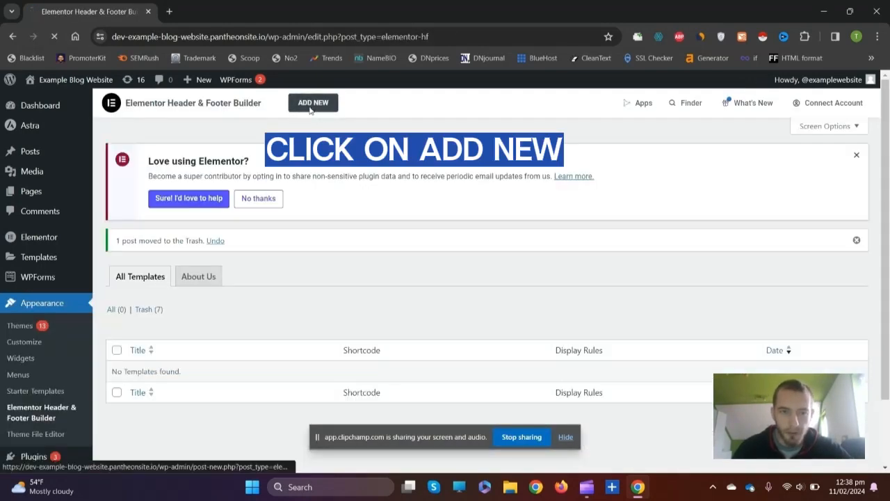
left_click(313, 102)
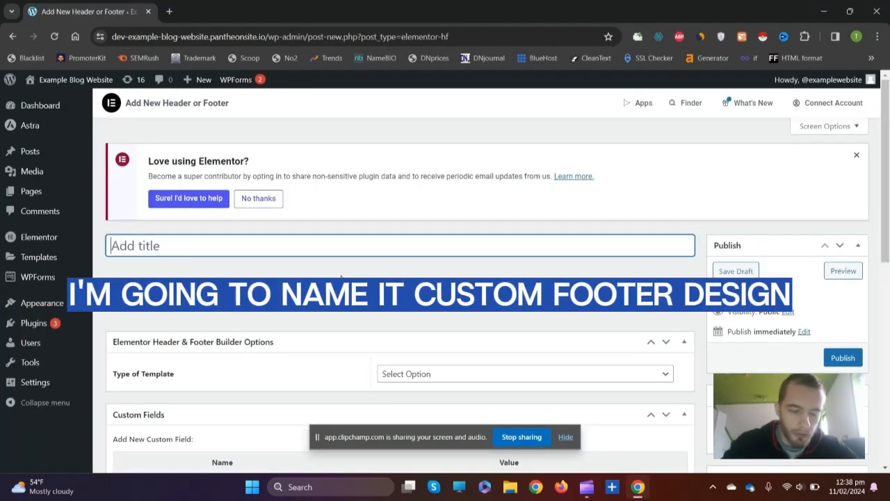
type("Custom Fo")
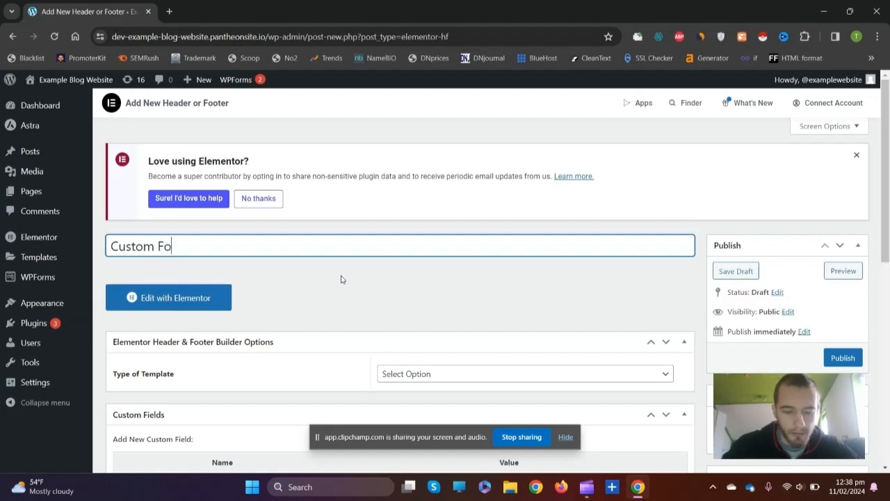
left_click(168, 297)
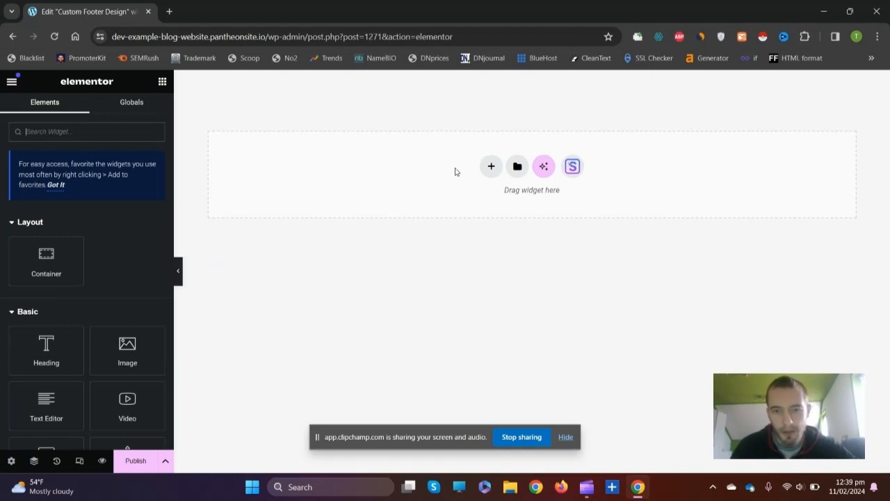
Step: Add a single-column container and drag a Copyright widget into it
left_click(490, 167)
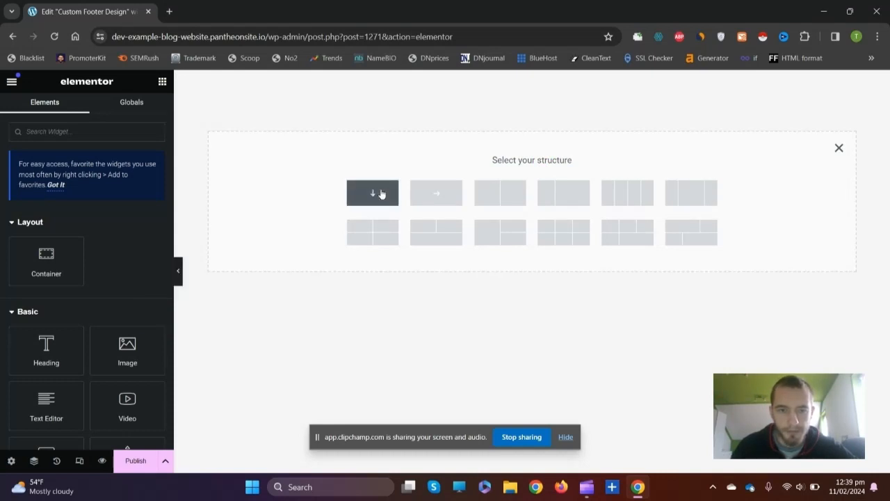
left_click(372, 193)
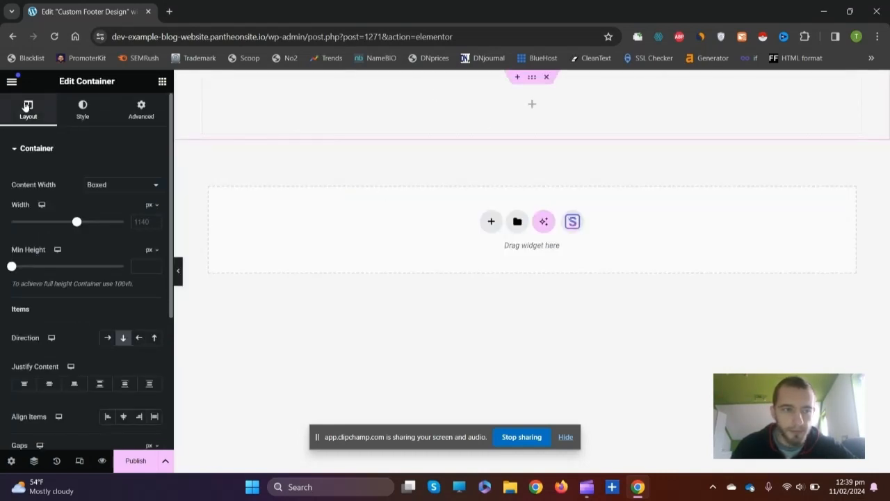
left_click(11, 81)
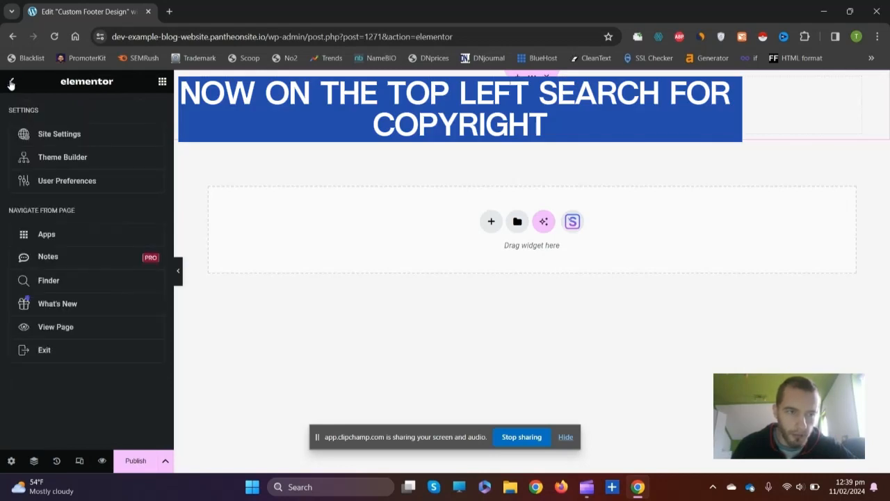
left_click(11, 81)
type("copyri")
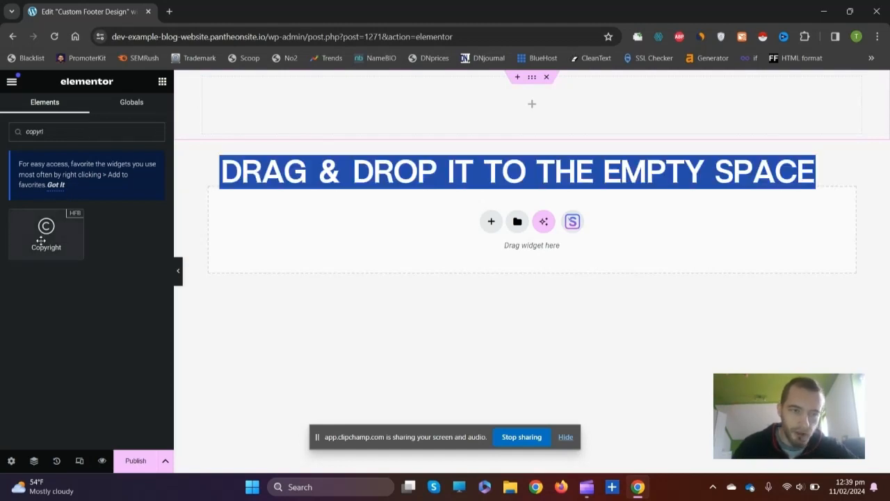
left_click_drag(46, 233, 522, 106)
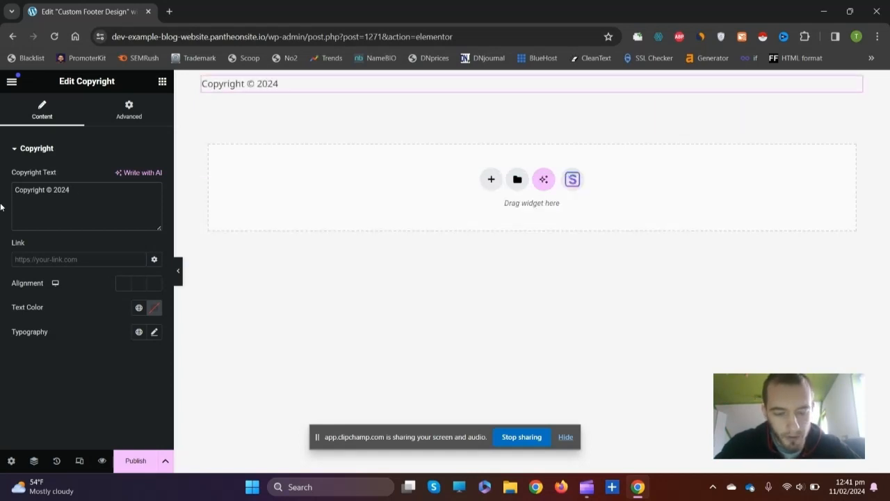
Step: Append 'YOUR OWN COMPANY Inc/Ltd/LLC/Co/Corp' to the copyright text
type("YOUR OWN COMPANY")
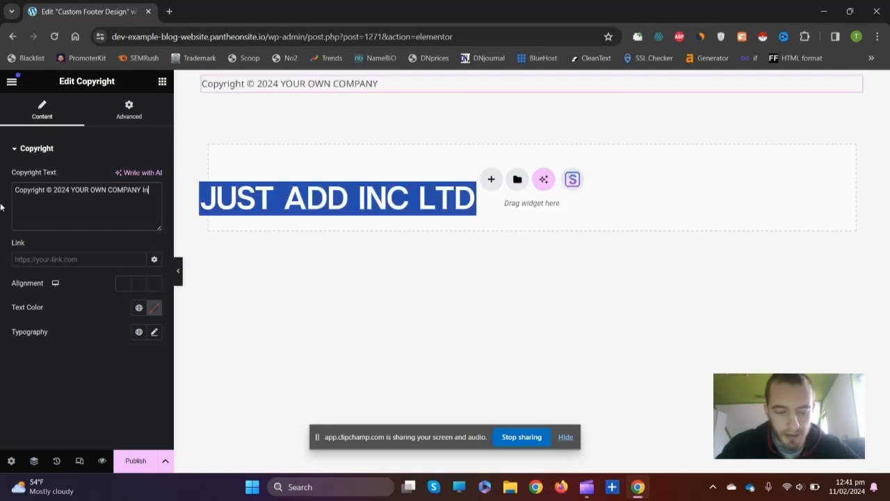
type("Inc/Ltd")
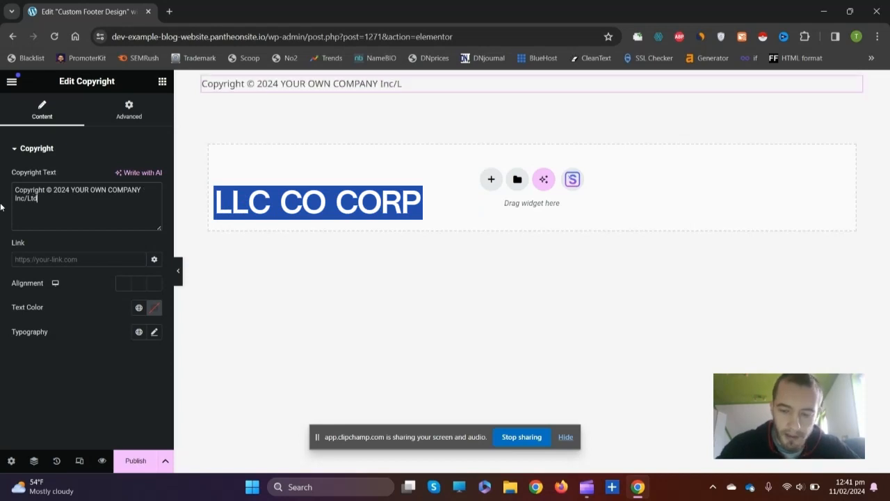
type("/LLC")
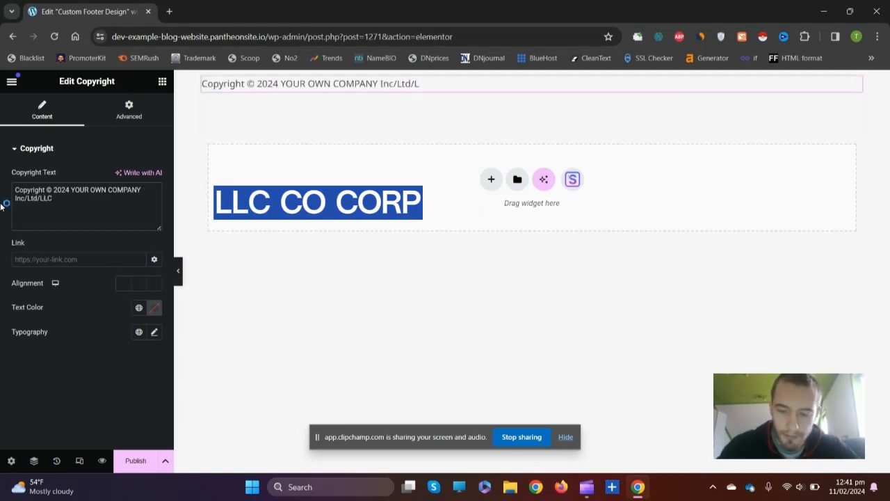
type("/LLC")
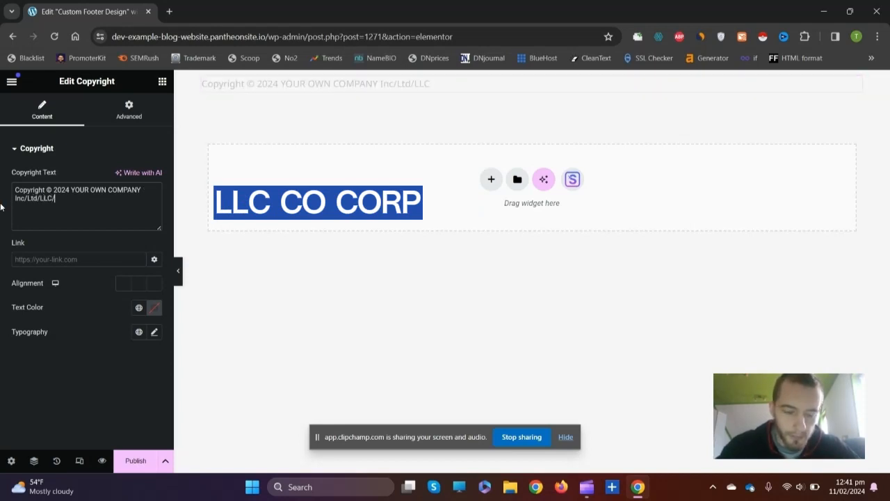
type("/Co")
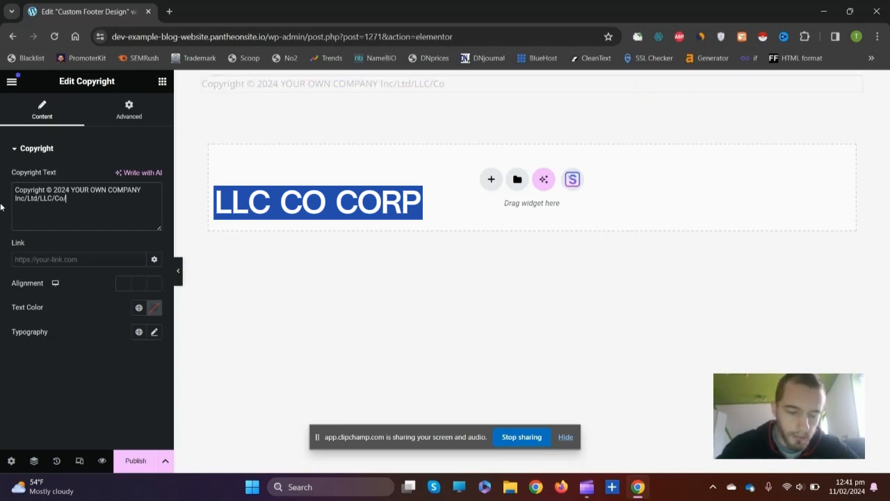
type("/Corp")
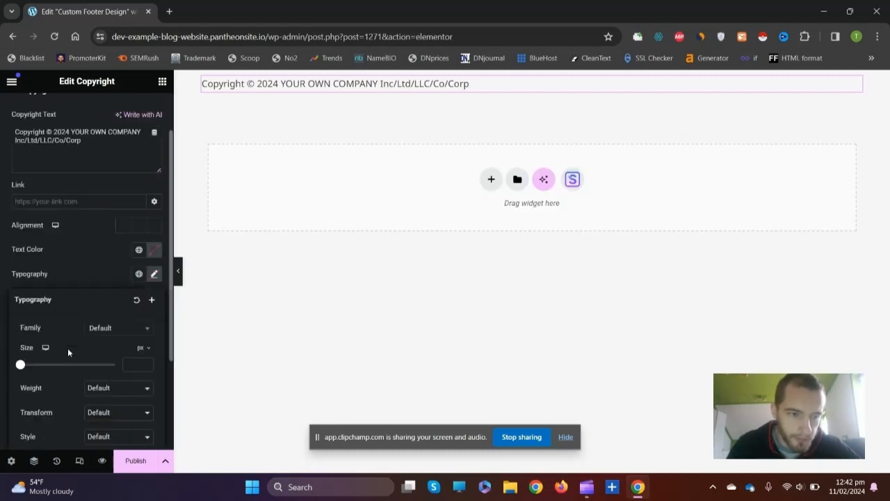
Step: Set the copyright typography to 18 px size and Semi Bold (600) weight
left_click_drag(19, 364, 32, 306)
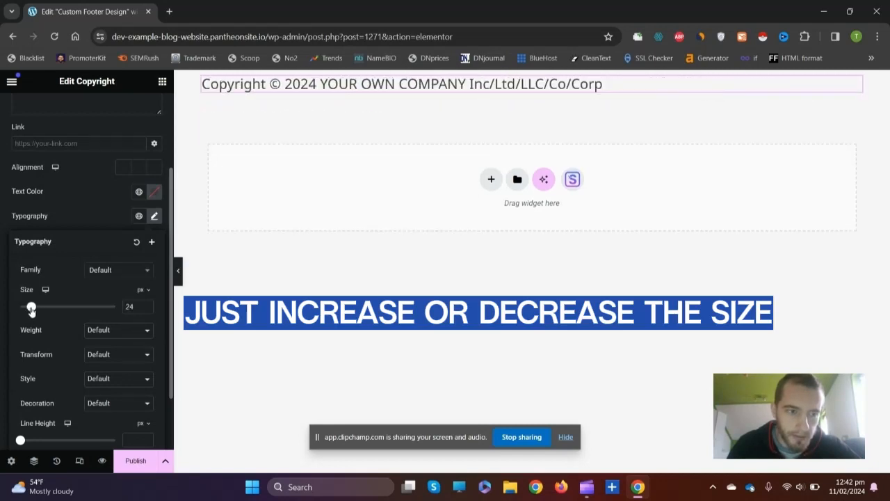
left_click_drag(32, 307, 29, 307)
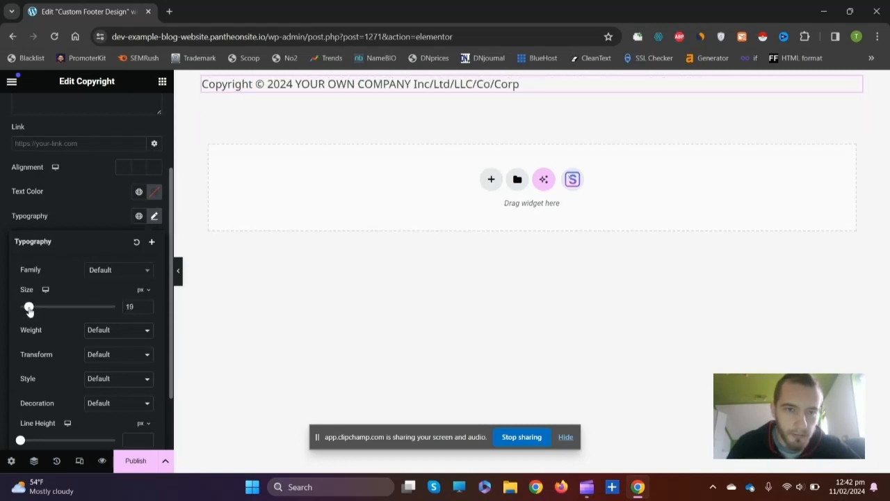
left_click_drag(30, 306, 29, 307)
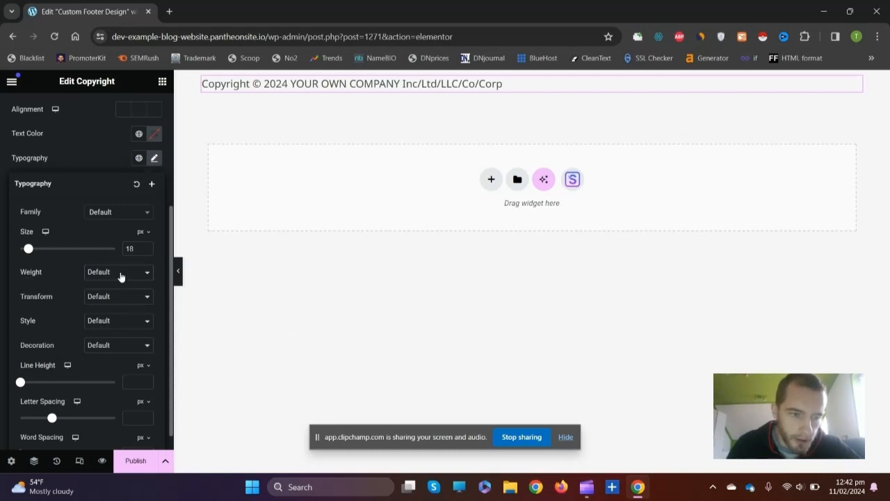
left_click(118, 271)
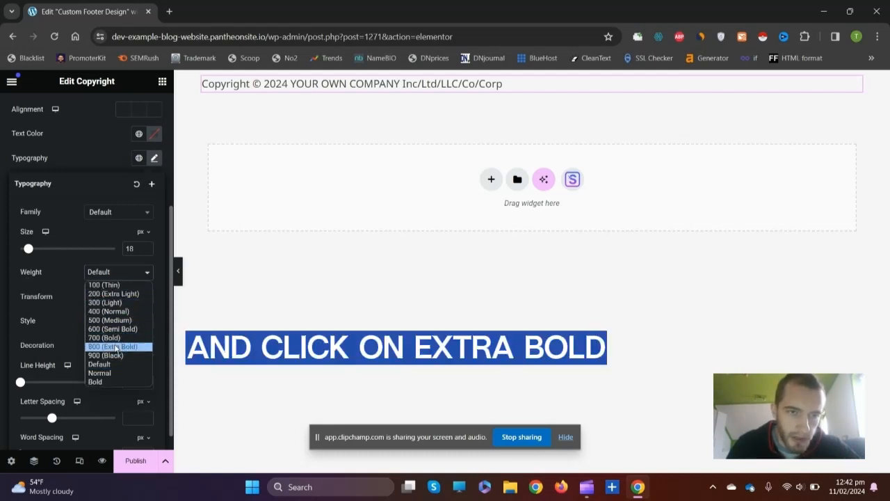
left_click(112, 345)
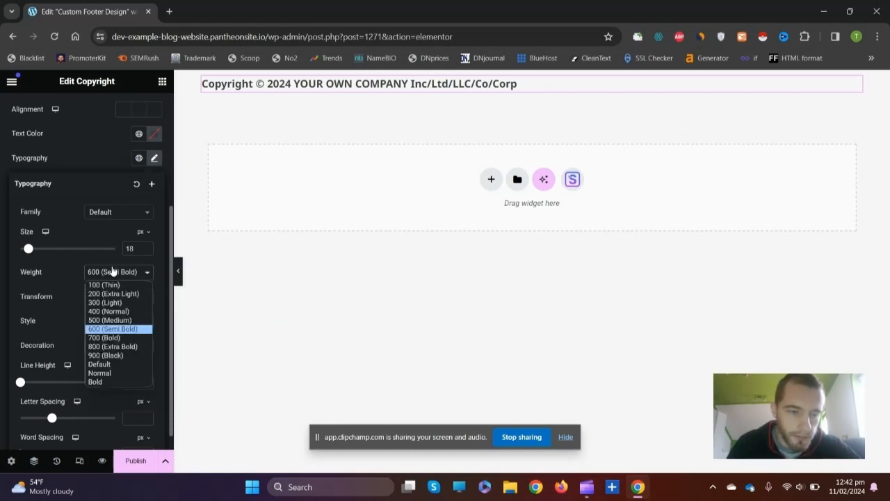
left_click(105, 355)
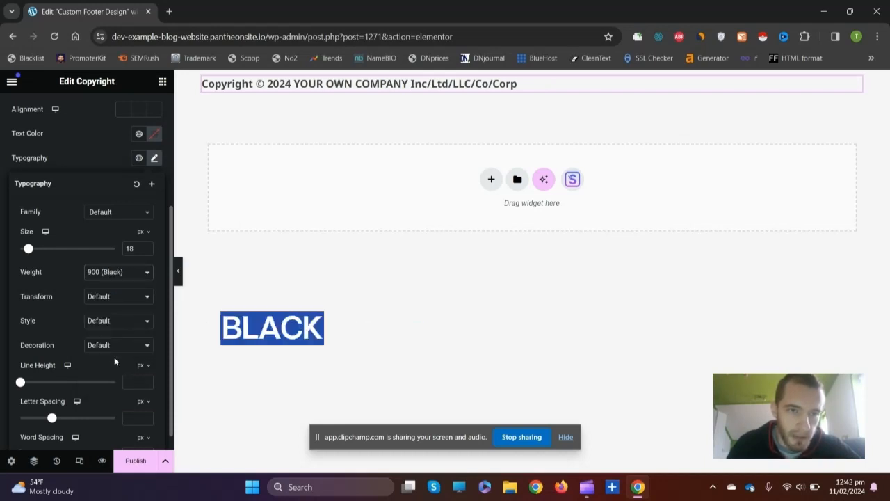
left_click(118, 272)
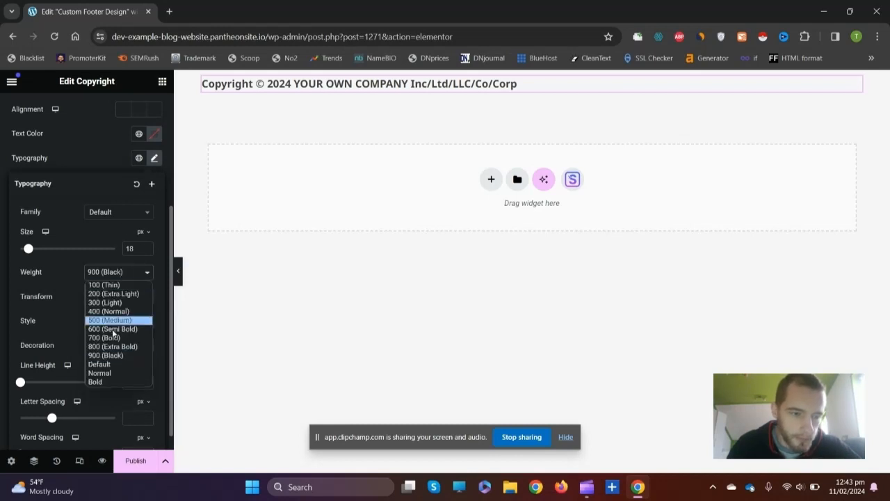
left_click(108, 311)
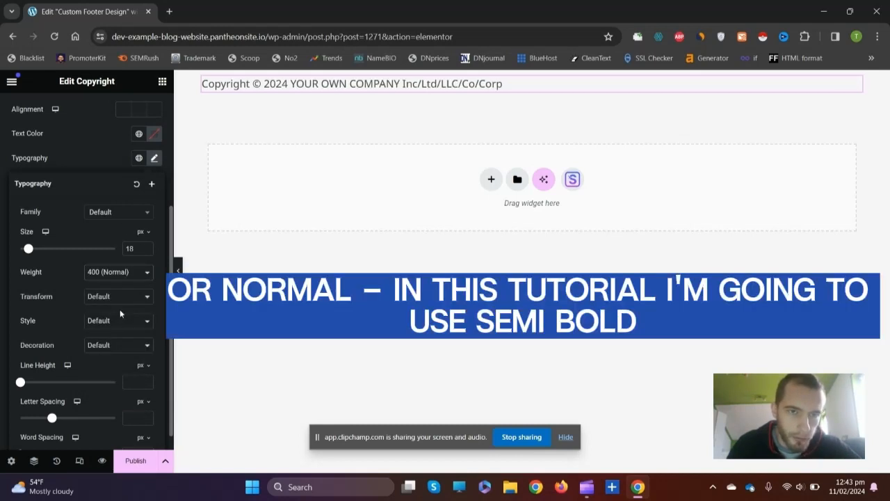
left_click(119, 271)
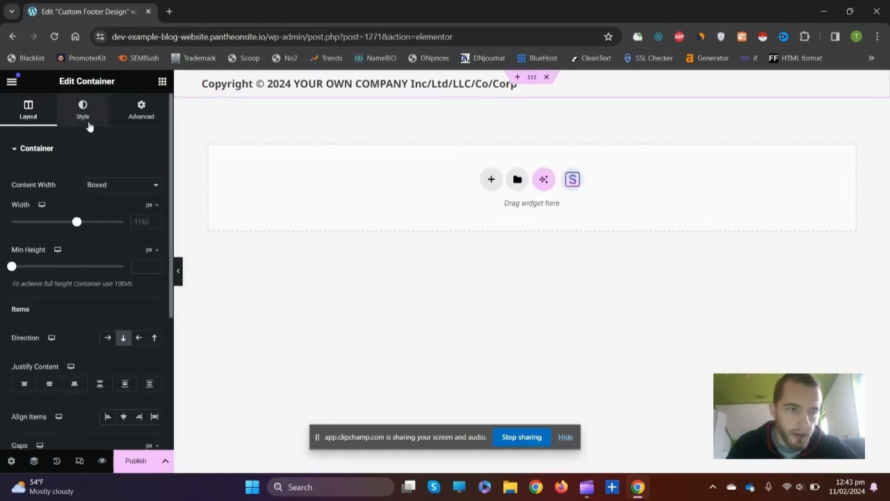
Step: Give the container a Classic background with a solid blue colour
left_click(82, 109)
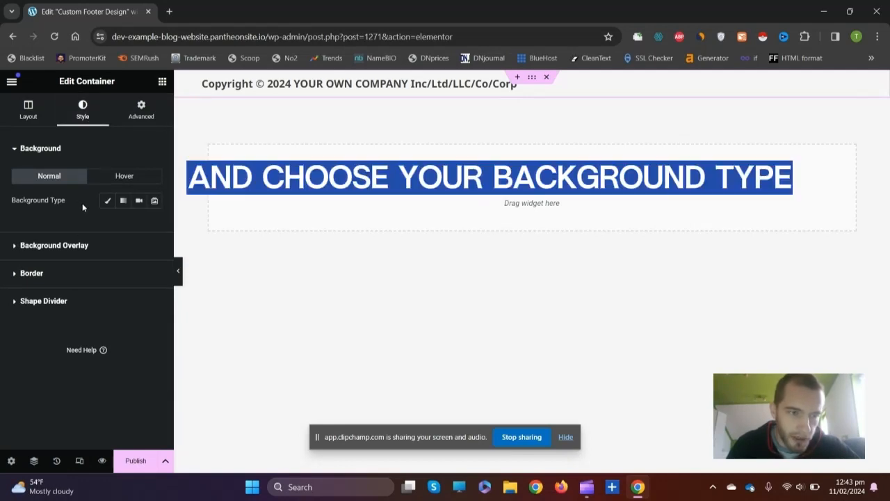
left_click(108, 200)
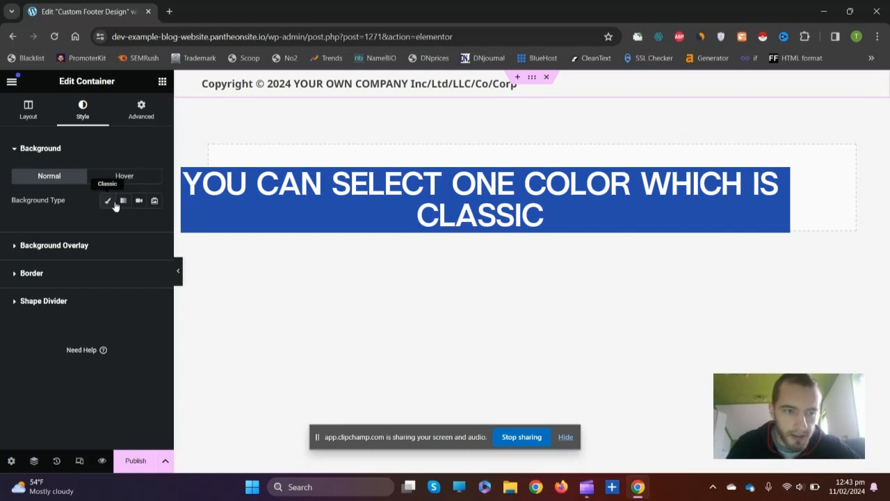
left_click(123, 200)
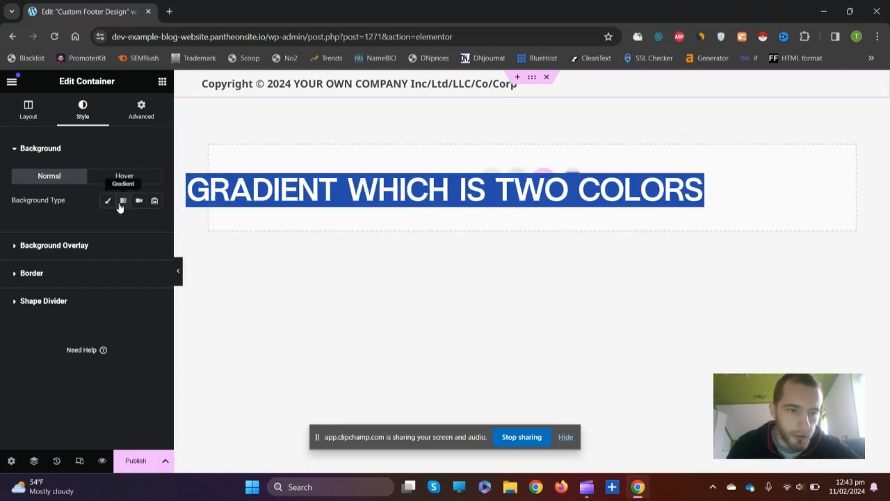
left_click(153, 200)
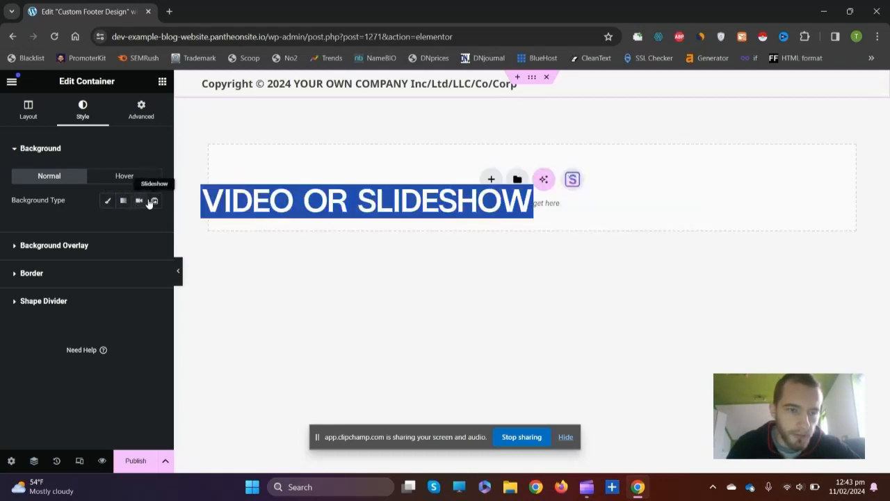
left_click(107, 200)
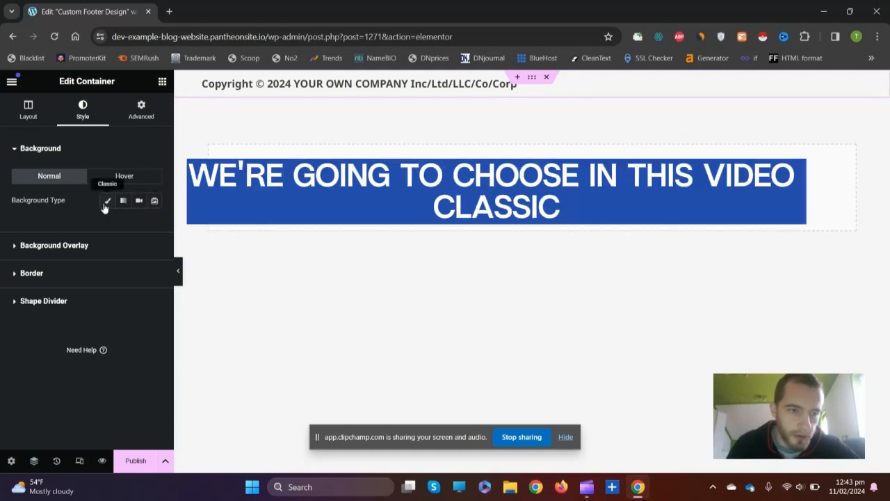
left_click(107, 200)
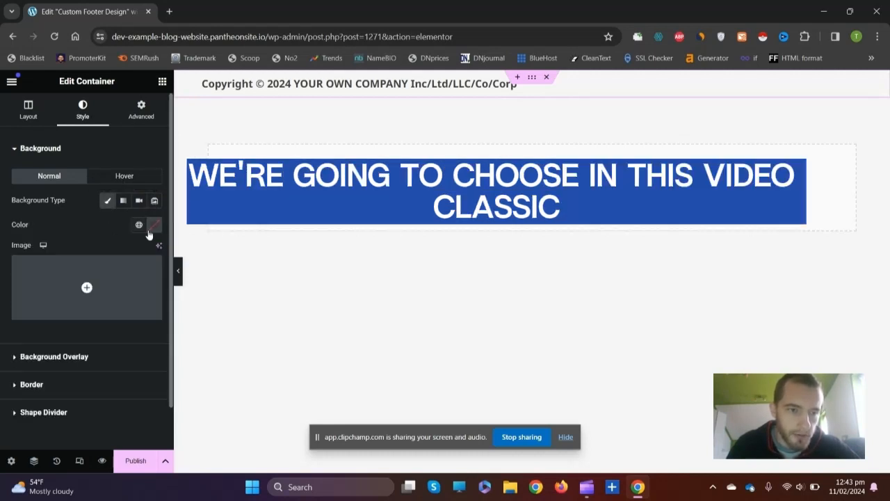
left_click(155, 224)
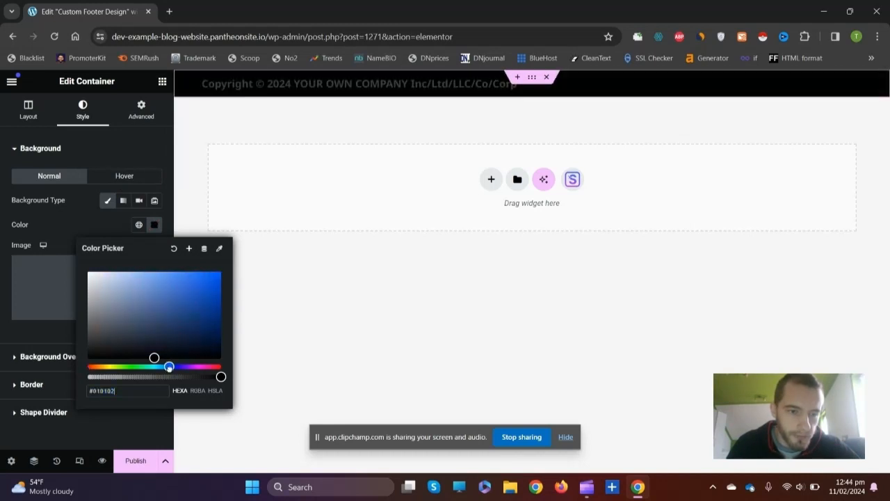
left_click(191, 271)
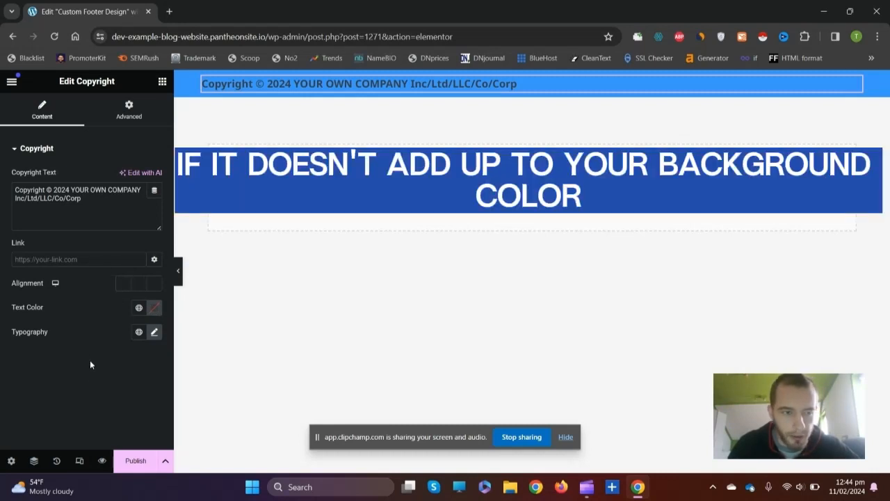
Step: Set the copyright Text Color to white after briefly trying red
left_click(154, 307)
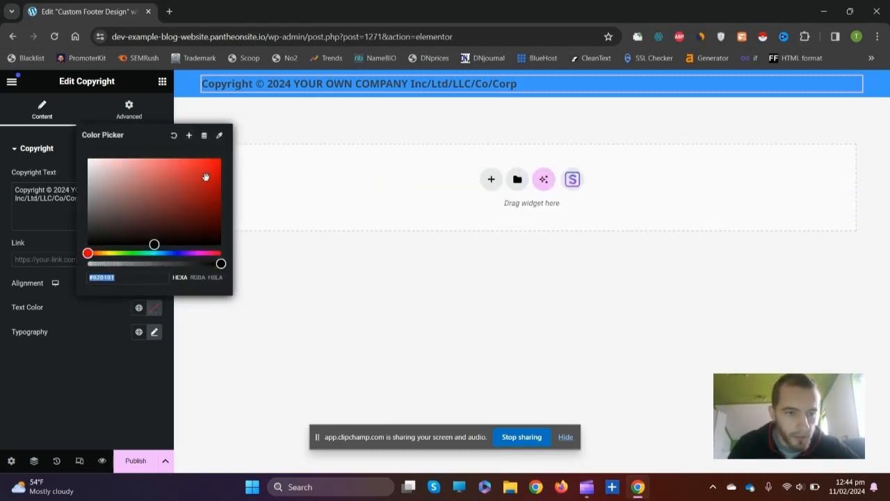
left_click(208, 160)
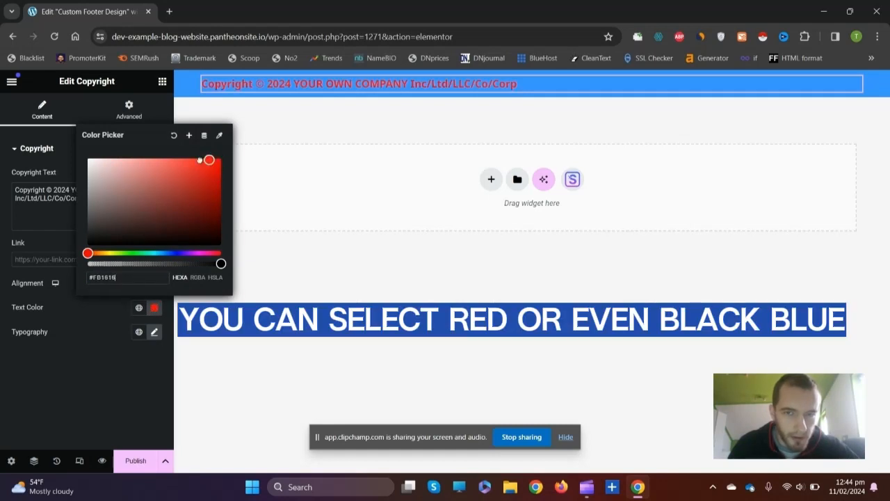
left_click_drag(209, 160, 98, 189)
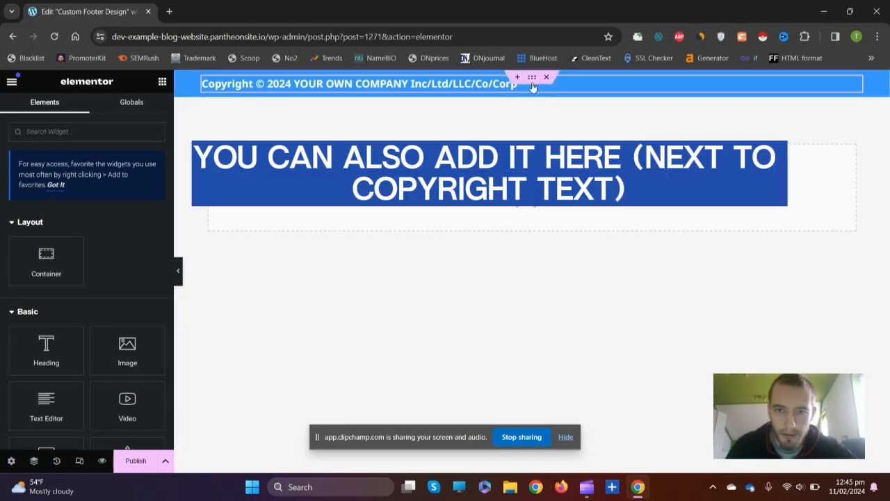
Step: Place a Heading widget below the copyright line reading 'Privacy Policy'
left_click(358, 84)
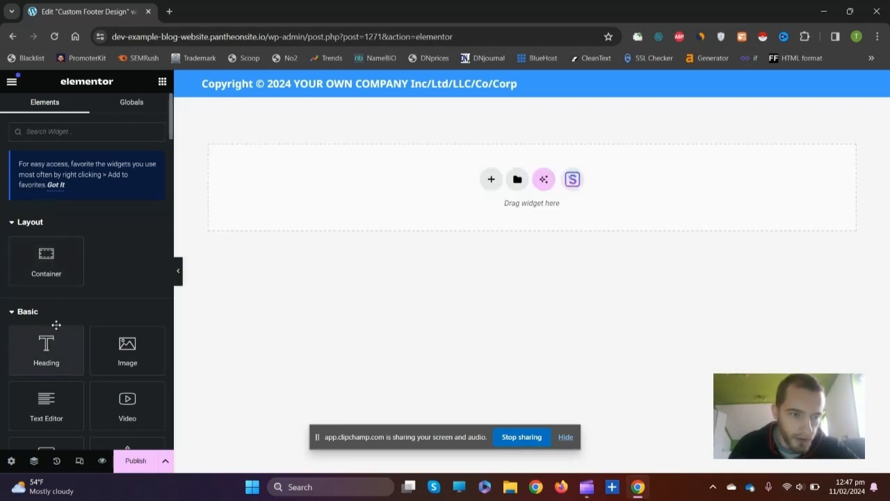
left_click_drag(46, 349, 267, 209)
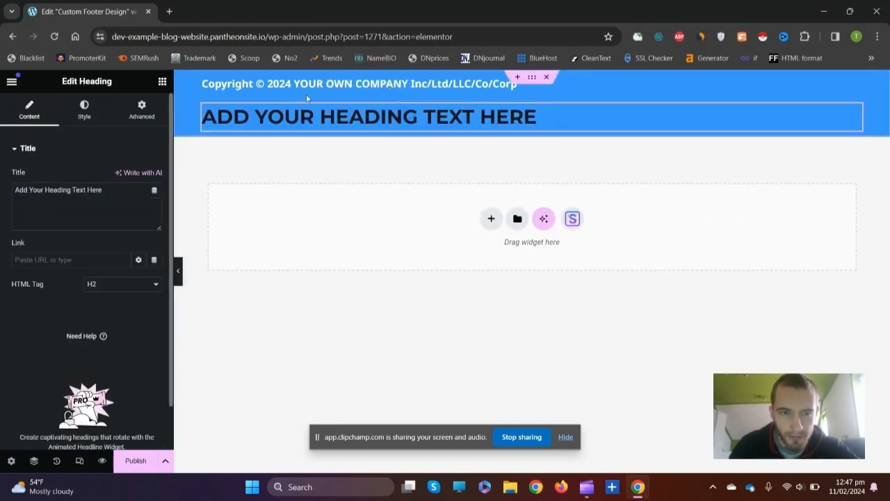
type("THEN YOU CAN TYPE PRIVACY POLICY")
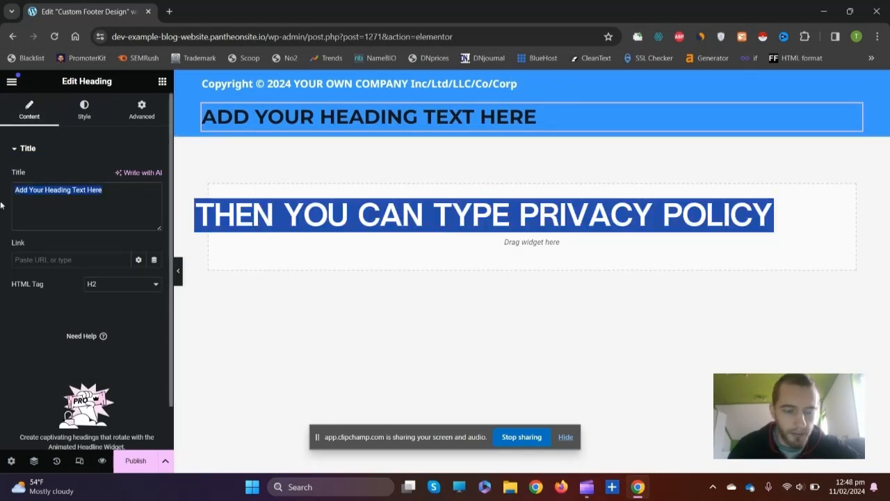
type("Privacy Policy")
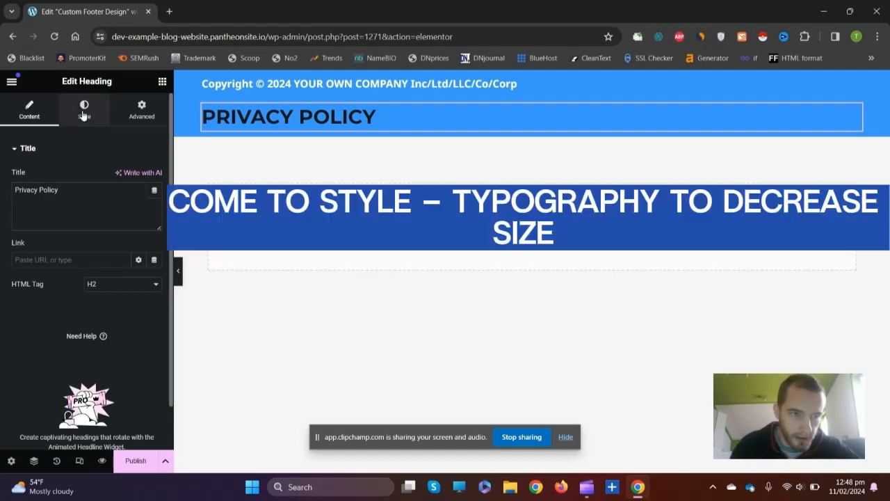
Step: Shrink the Privacy Policy heading's typography size to 22 px
left_click(84, 109)
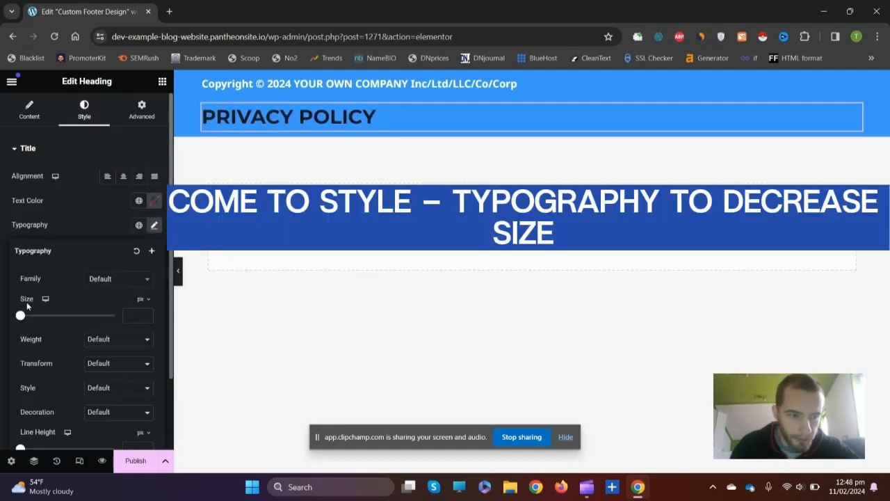
left_click_drag(20, 315, 31, 315)
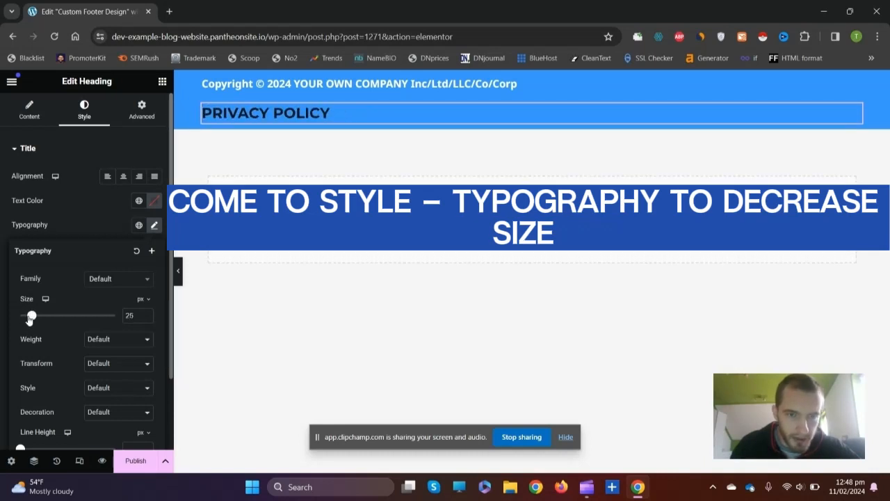
left_click_drag(31, 315, 30, 315)
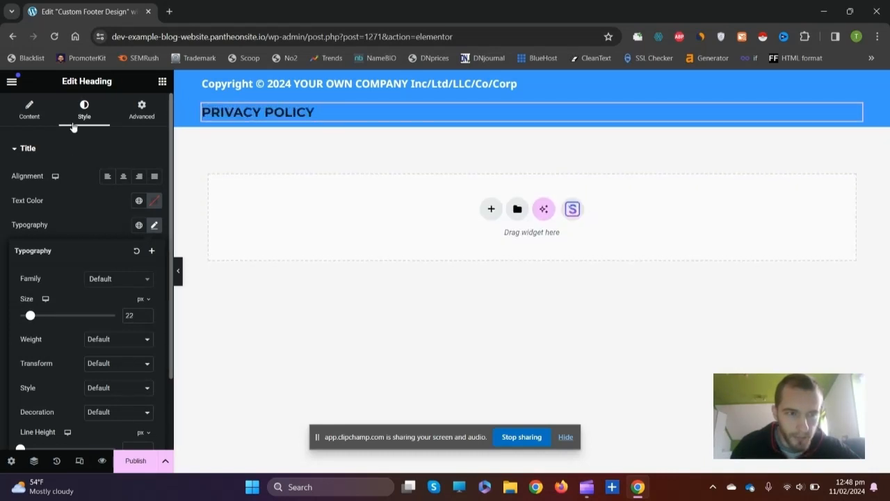
Step: Select the Privacy Policy heading and set its Text Color to white
left_click(29, 109)
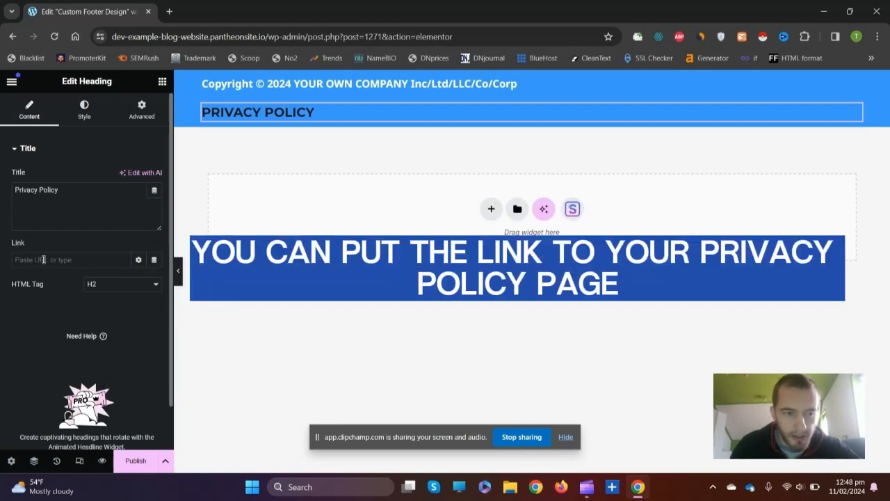
left_click(83, 109)
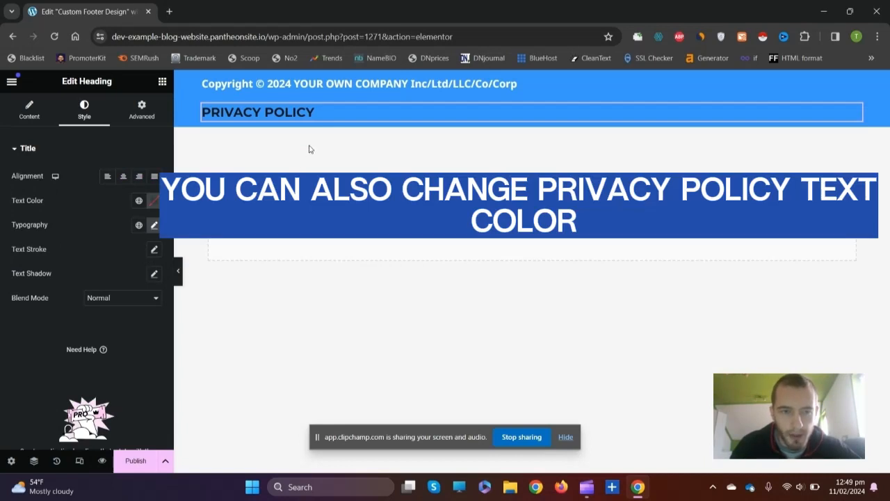
left_click(258, 112)
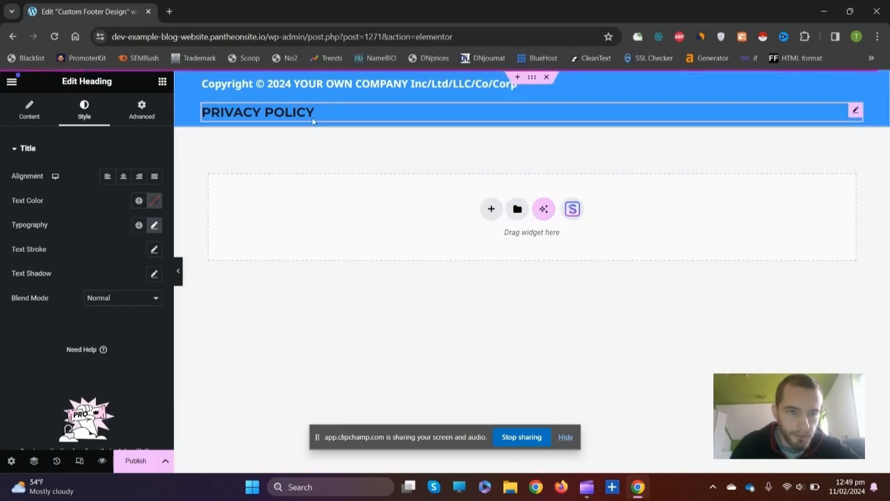
left_click(154, 200)
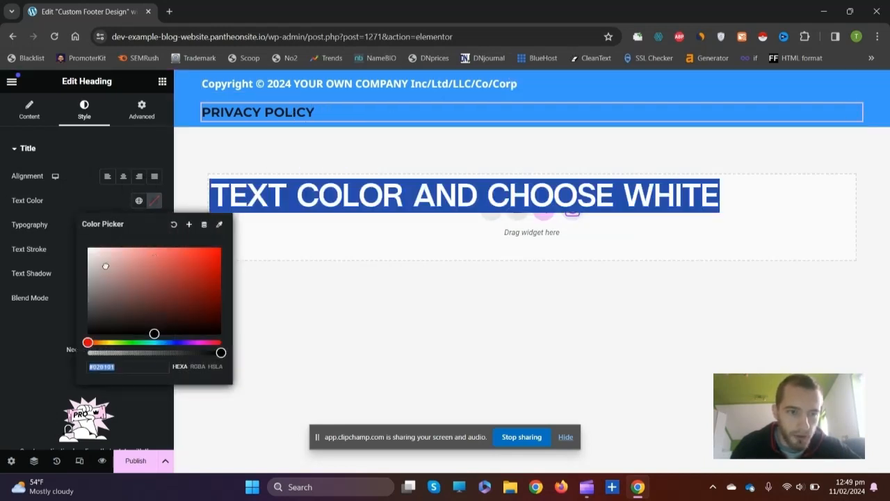
left_click_drag(105, 266, 88, 247)
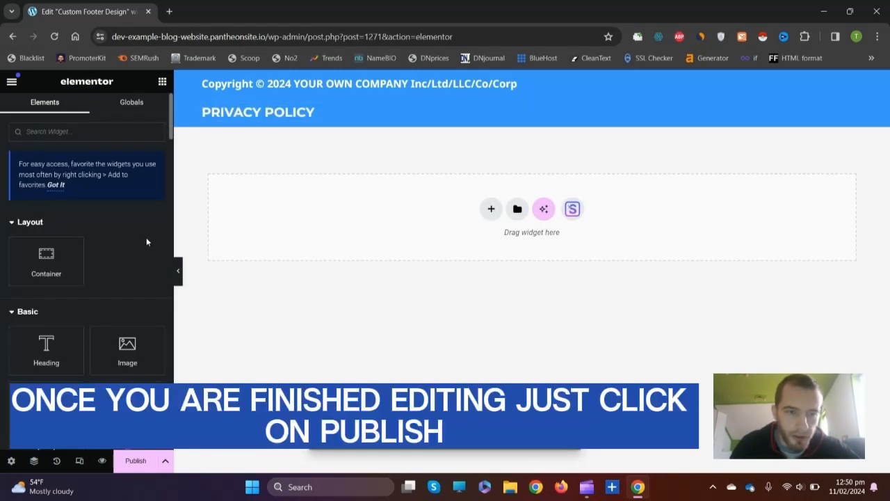
Step: Publish Custom Footer Design and return to the Header & Footer Builder template list
left_click(136, 460)
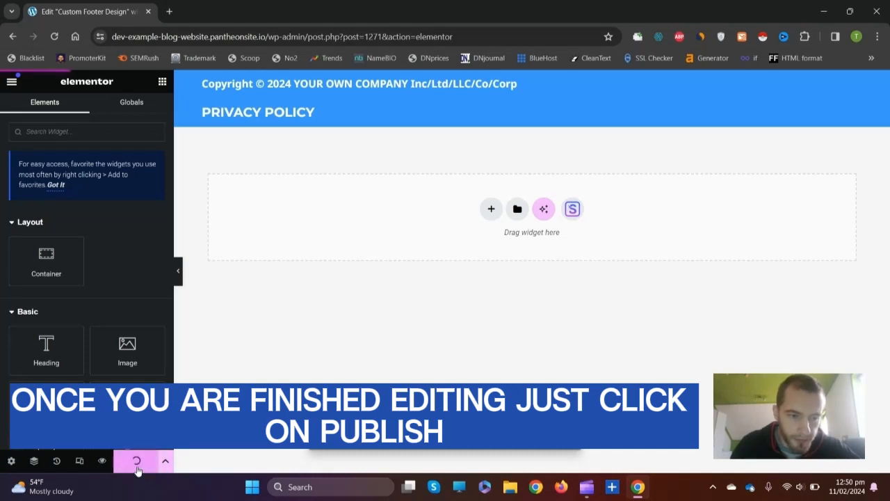
left_click(169, 11)
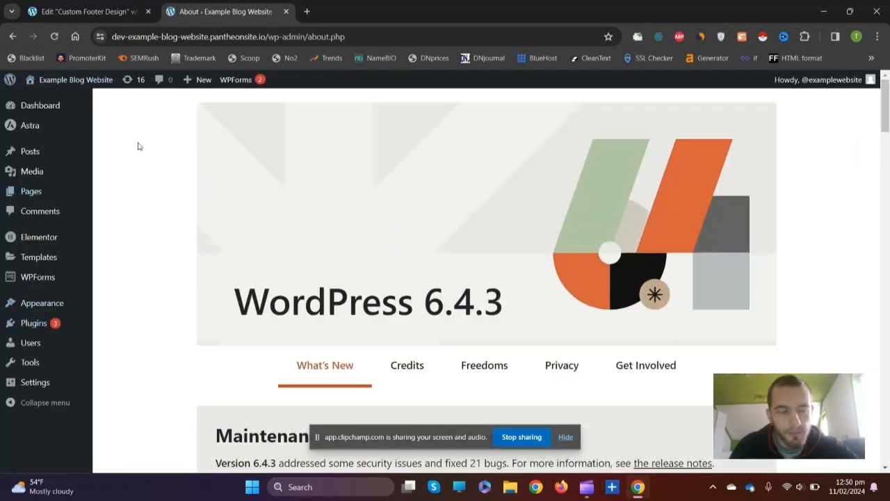
mouse_move(108, 281)
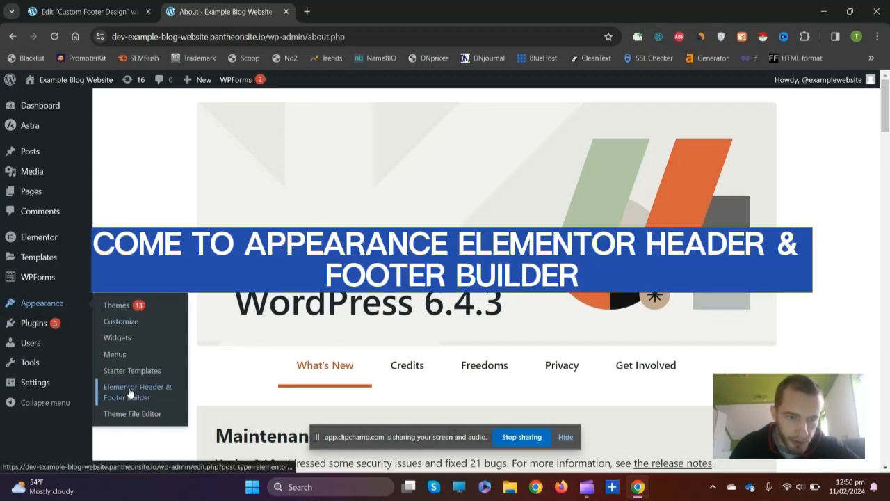
left_click(137, 391)
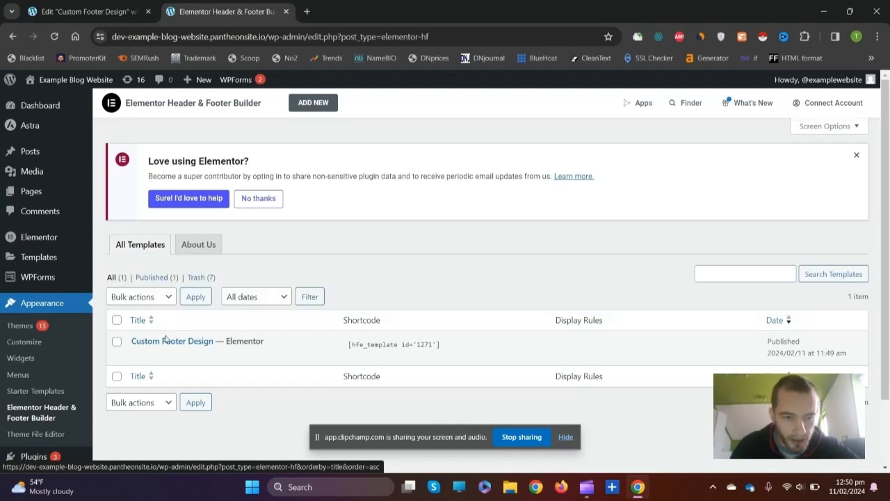
Step: Set the Custom Footer Design template type to Footer, display it on All Pages, and update
left_click(172, 341)
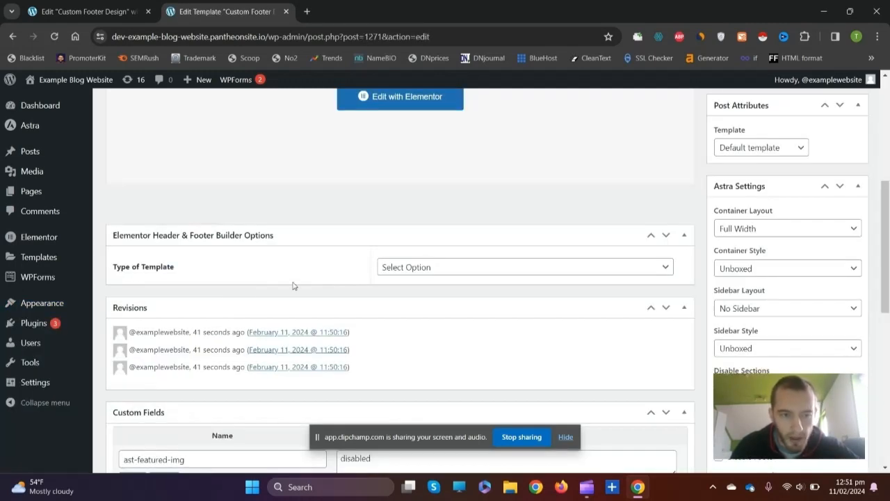
left_click(525, 267)
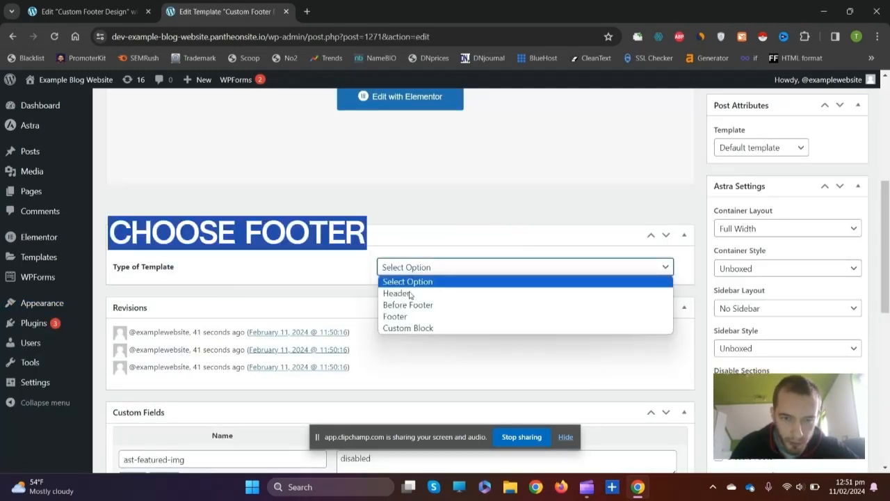
left_click(395, 316)
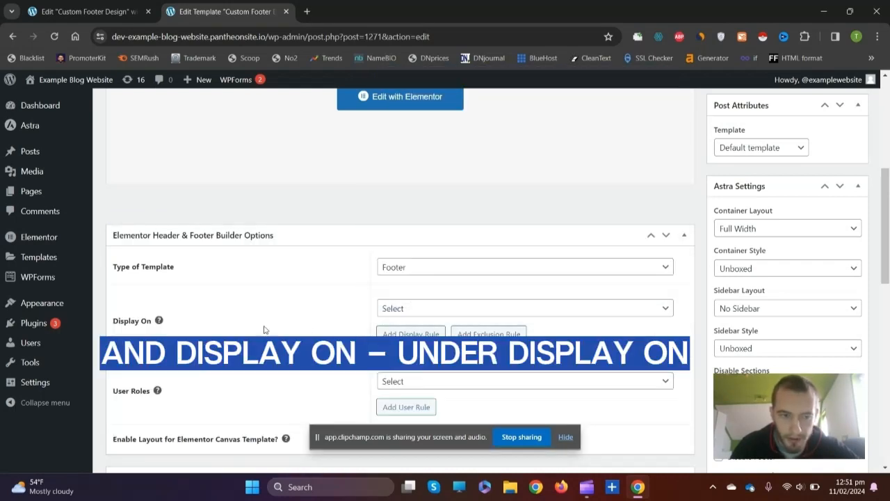
left_click(523, 308)
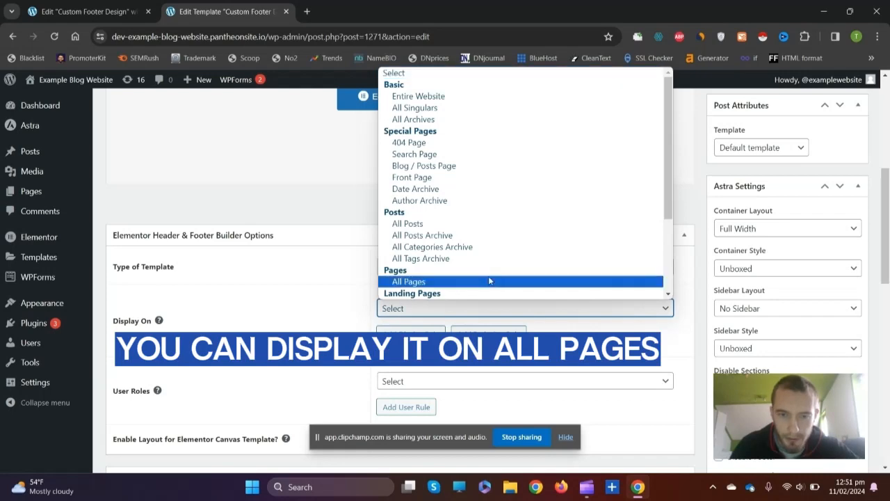
left_click(408, 281)
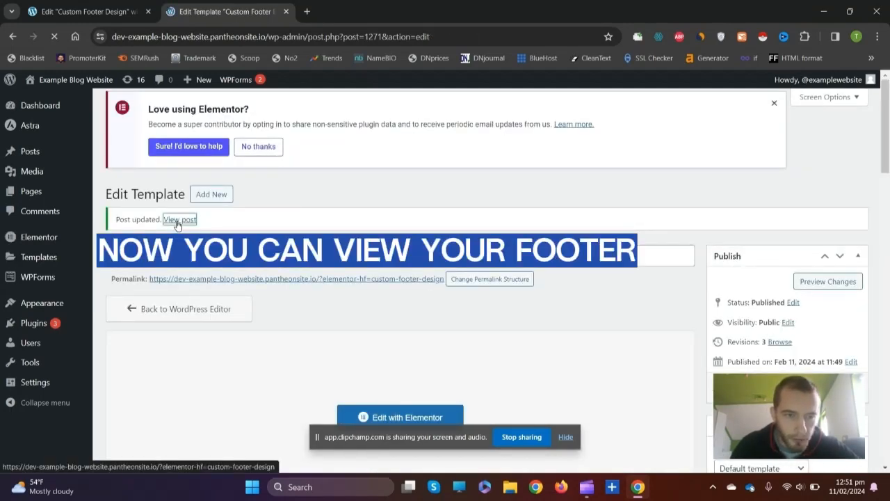
left_click(180, 219)
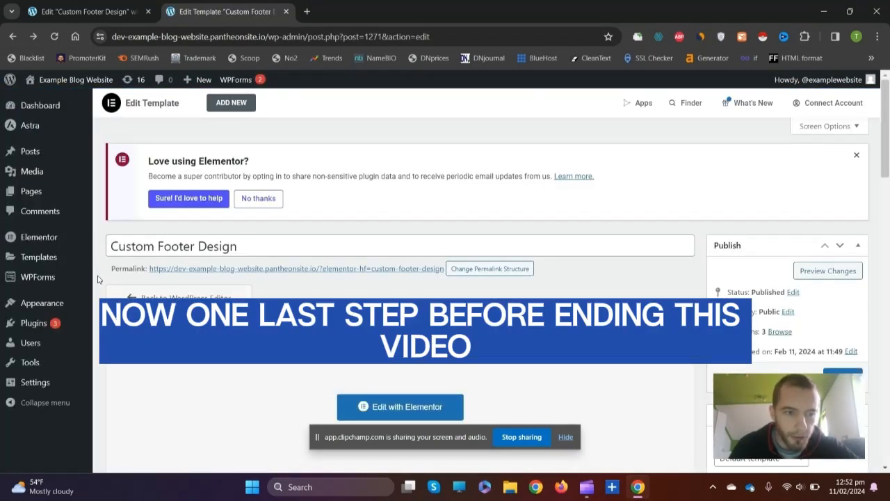
Step: Choose the Plain permalink structure under Settings > Permalinks and save the changes
left_click(34, 381)
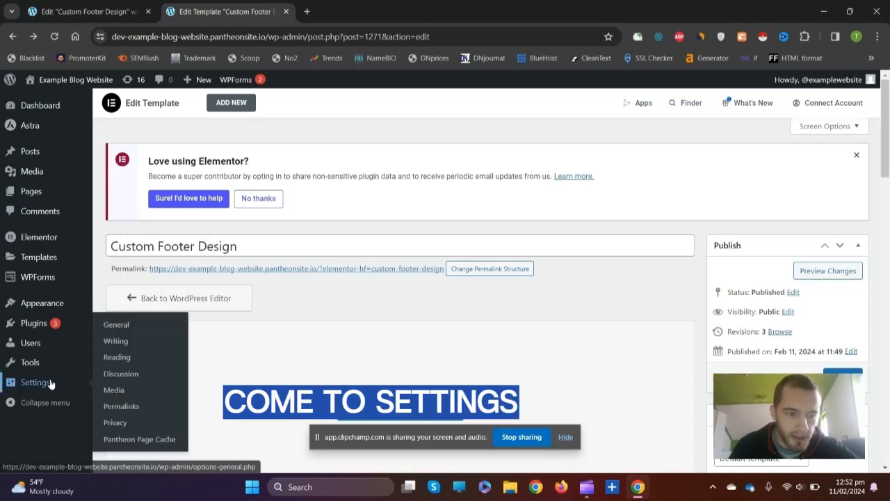
left_click(121, 405)
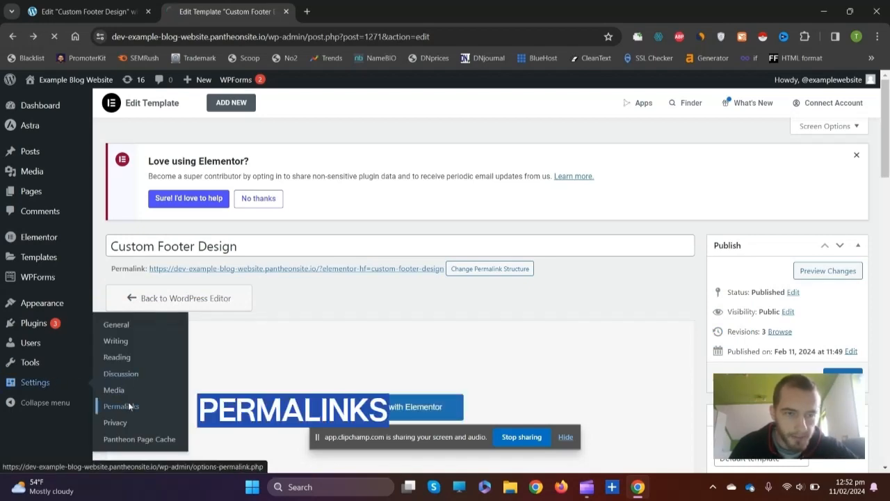
left_click(121, 406)
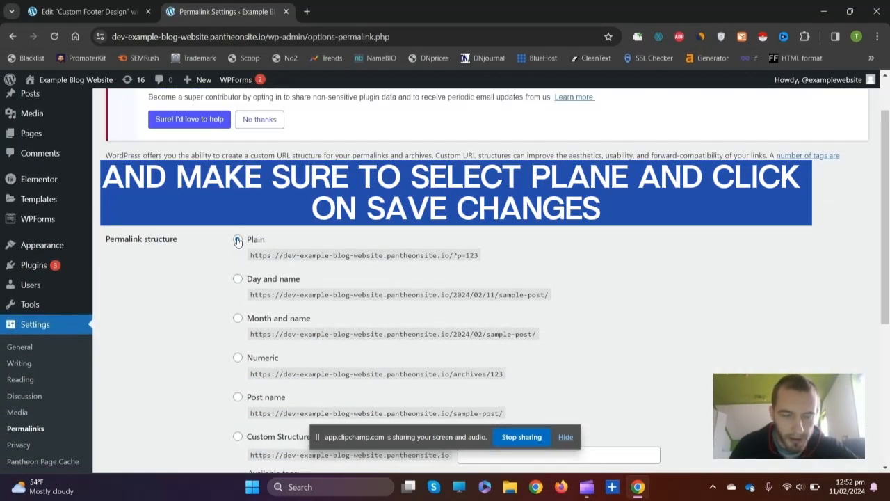
scroll("down", 3)
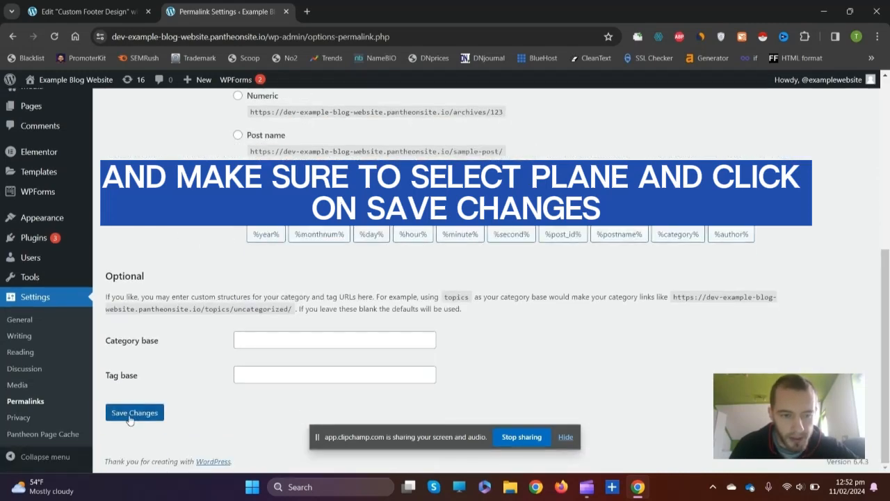
left_click(134, 412)
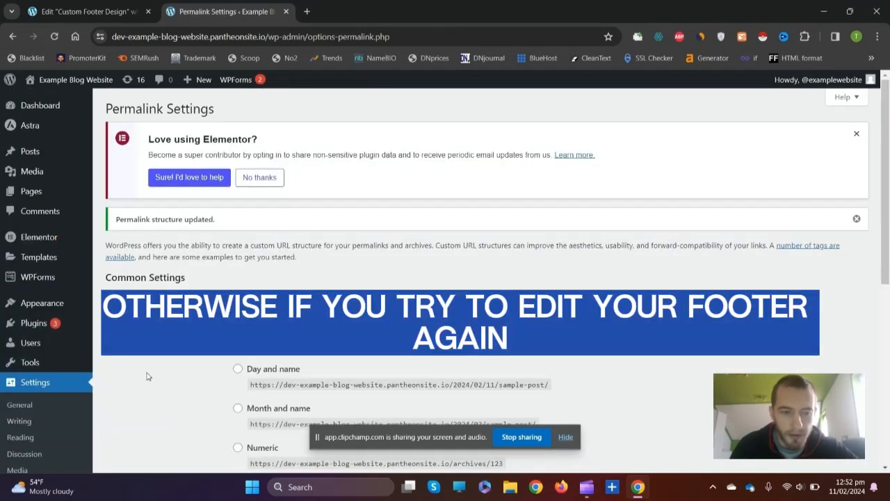